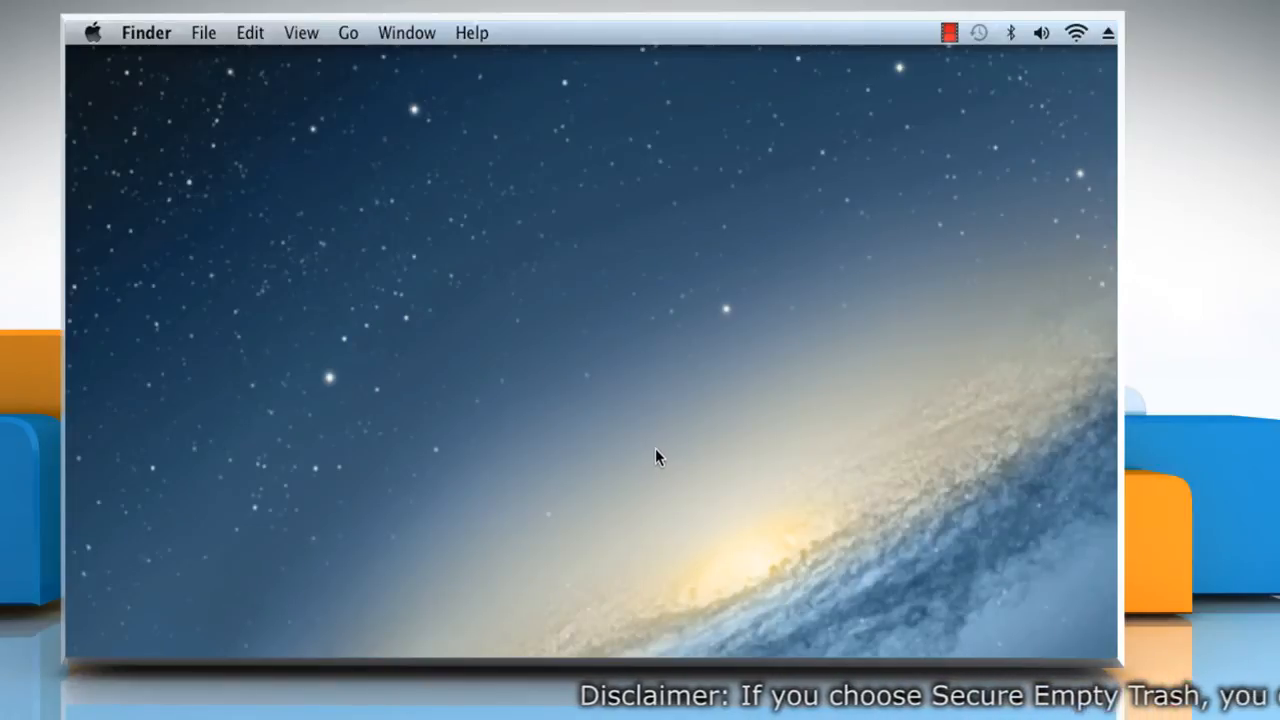
{"action": "mouse_move", "coordinate": [640, 445]}
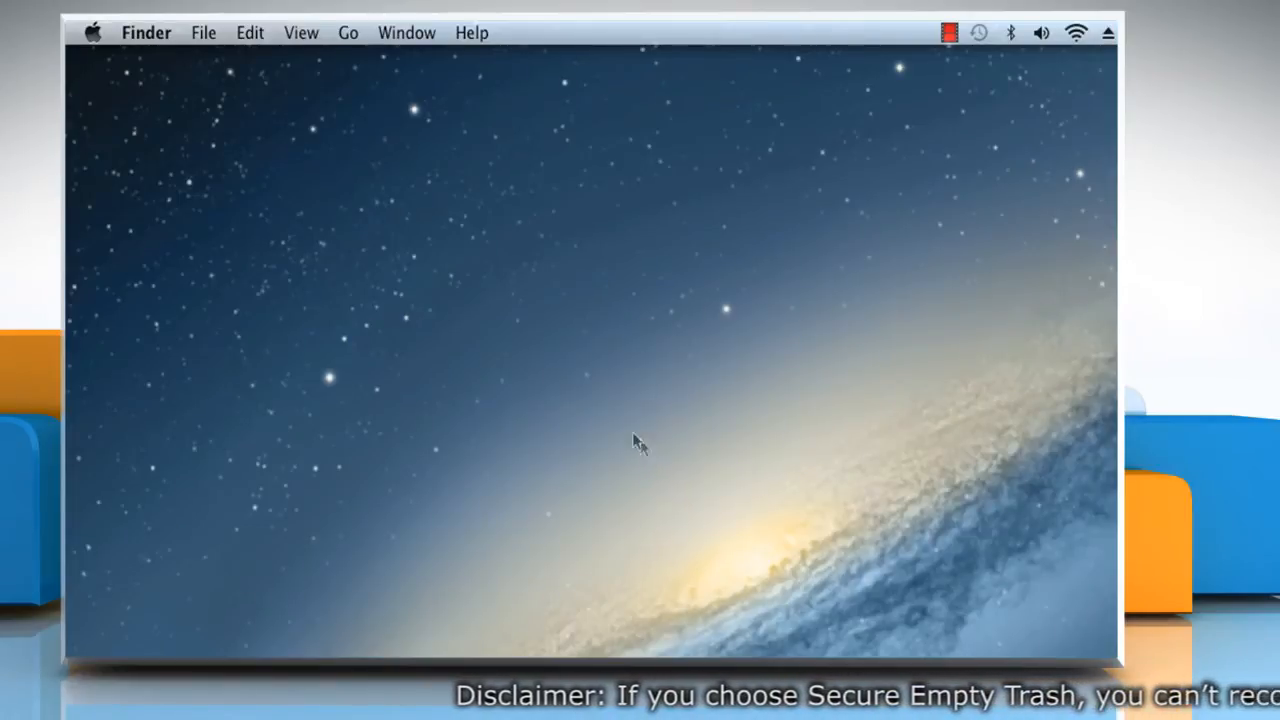
{"action": "mouse_move", "coordinate": [175, 75]}
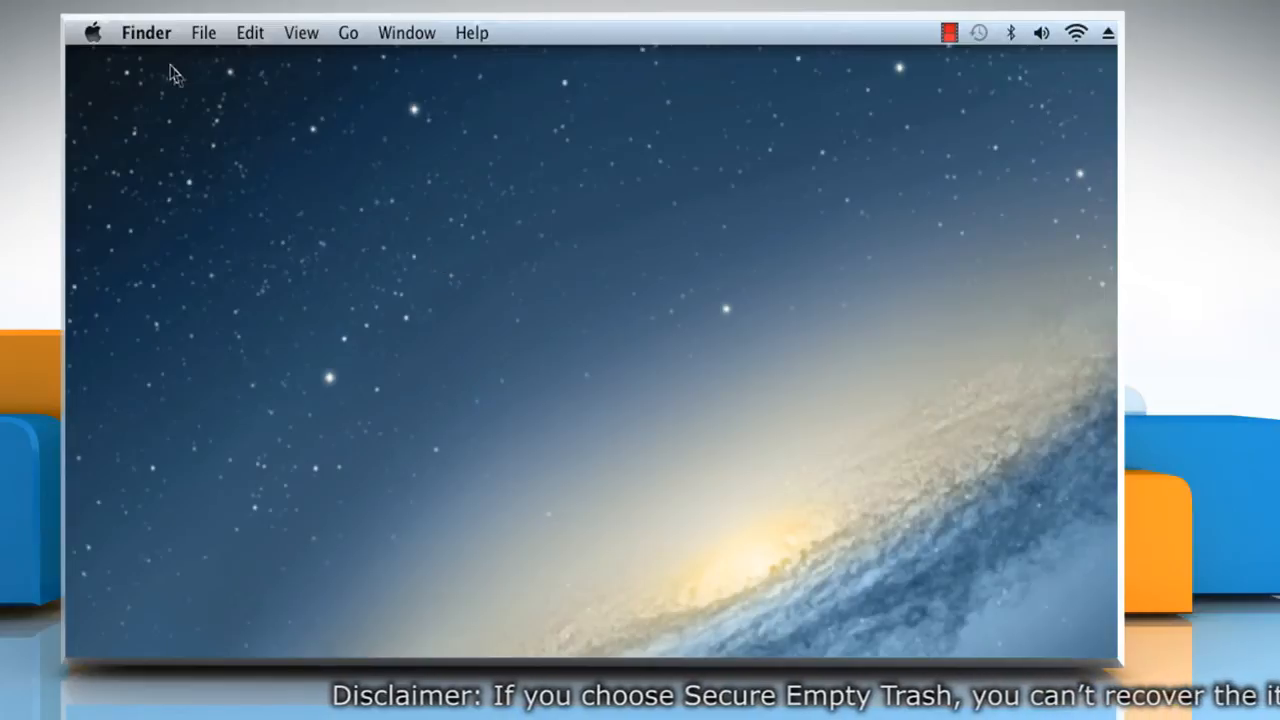
Step: Open Finder Preferences from the Finder menu to show its General settings
{"action": "left_click", "coordinate": [146, 32]}
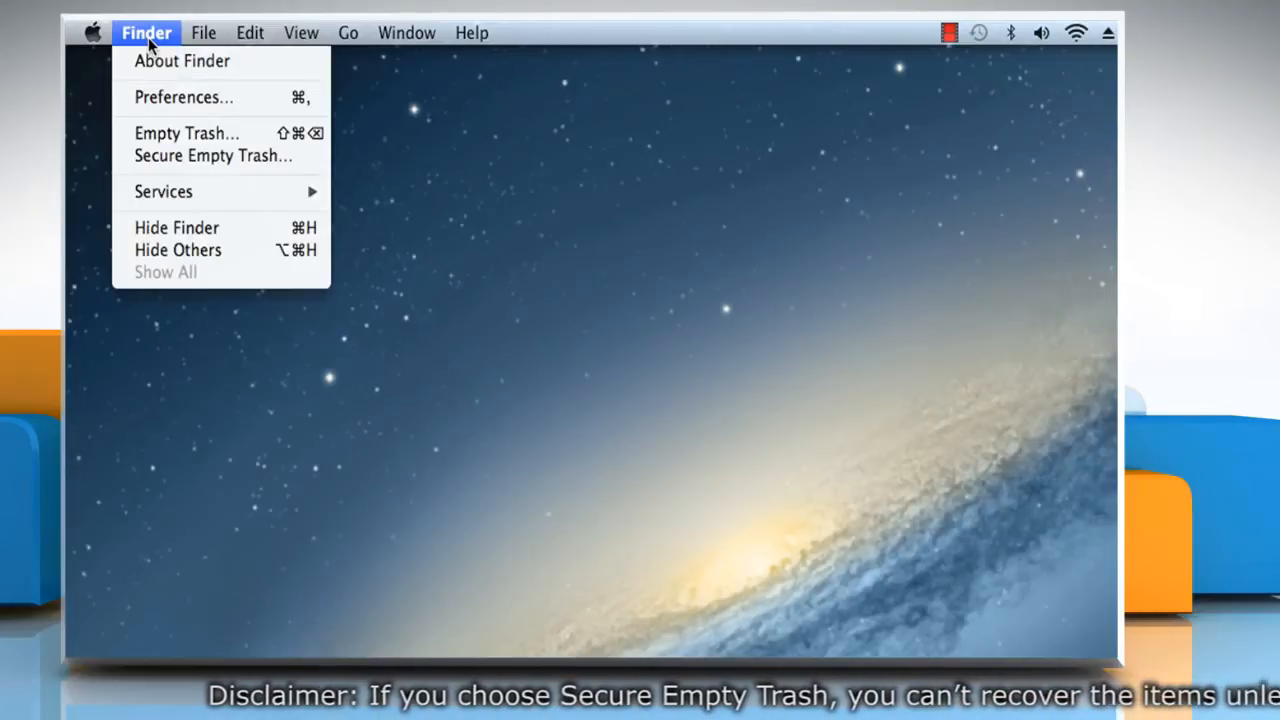
{"action": "mouse_move", "coordinate": [185, 97]}
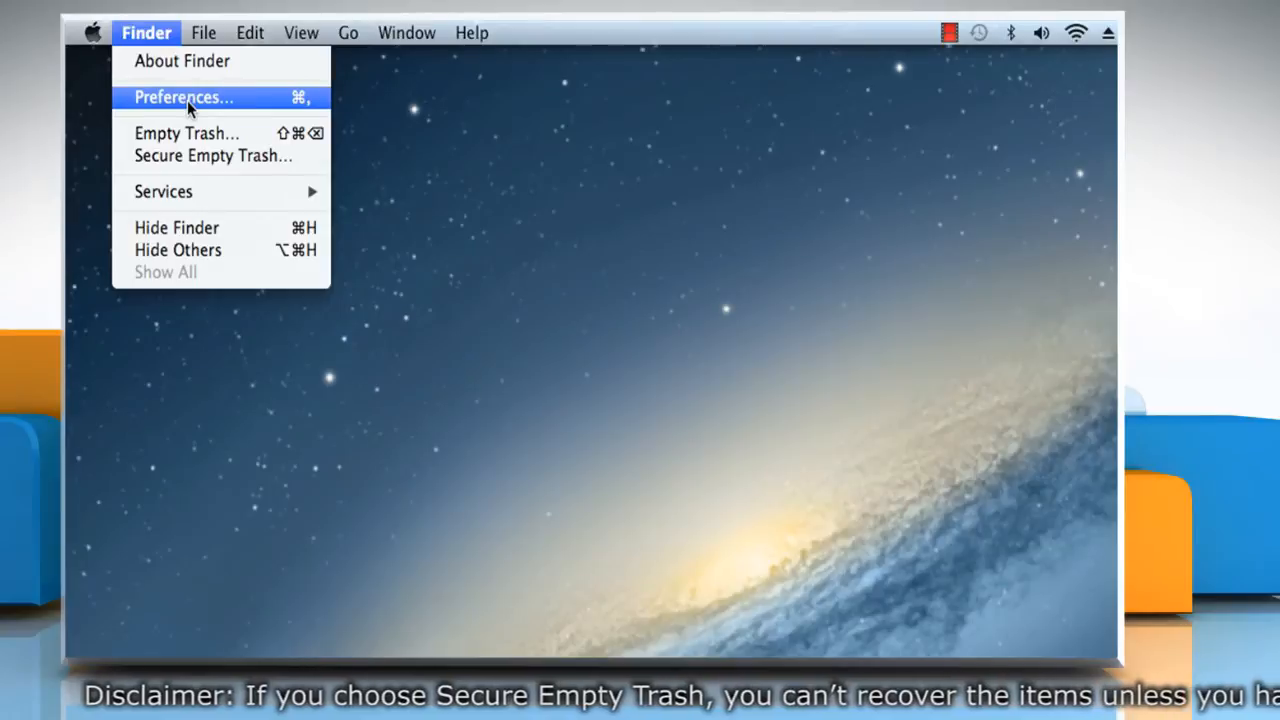
{"action": "left_click", "coordinate": [183, 97]}
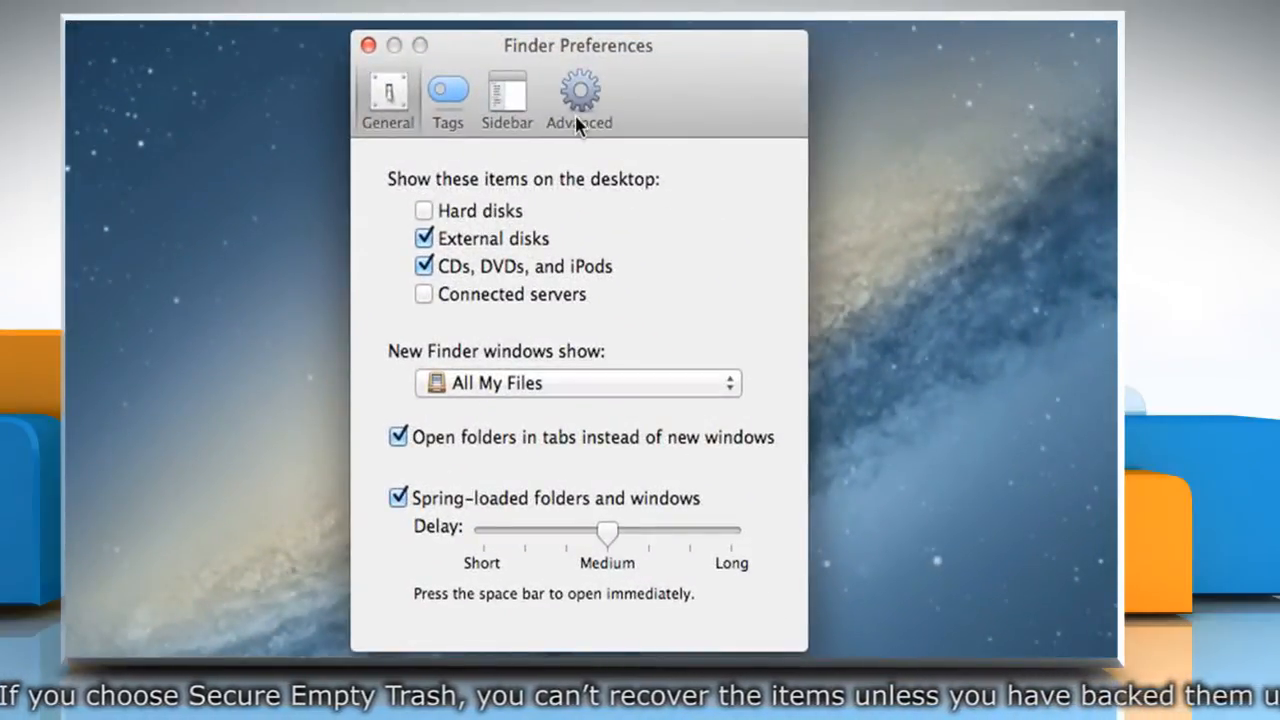
Step: Enable Empty Trash securely in the Advanced preferences and close the window
{"action": "left_click", "coordinate": [578, 95]}
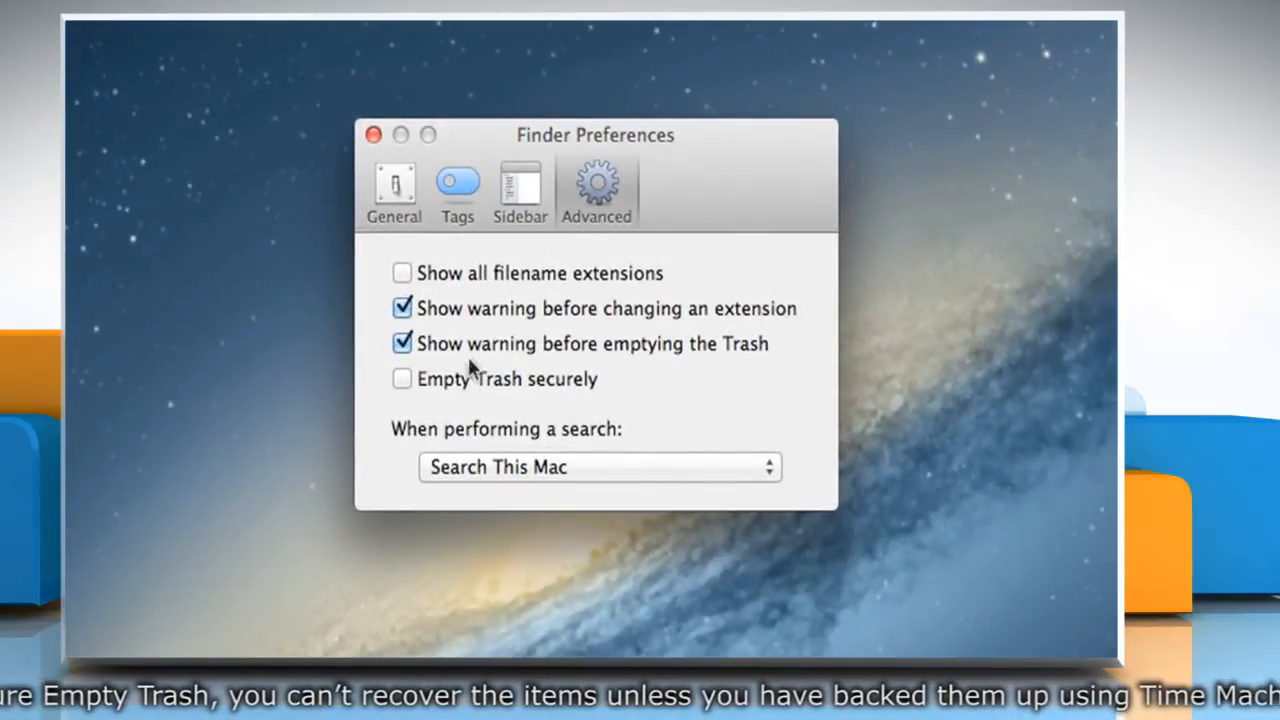
{"action": "left_click", "coordinate": [401, 378]}
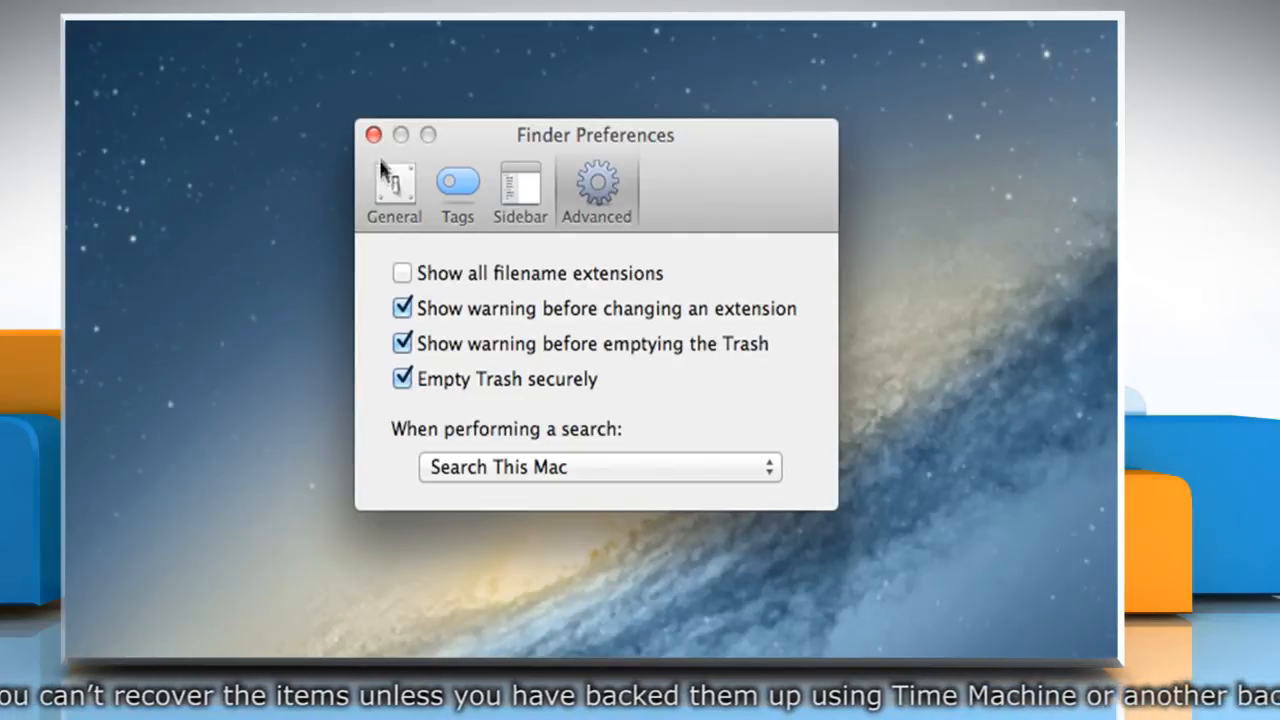
{"action": "left_click", "coordinate": [374, 135]}
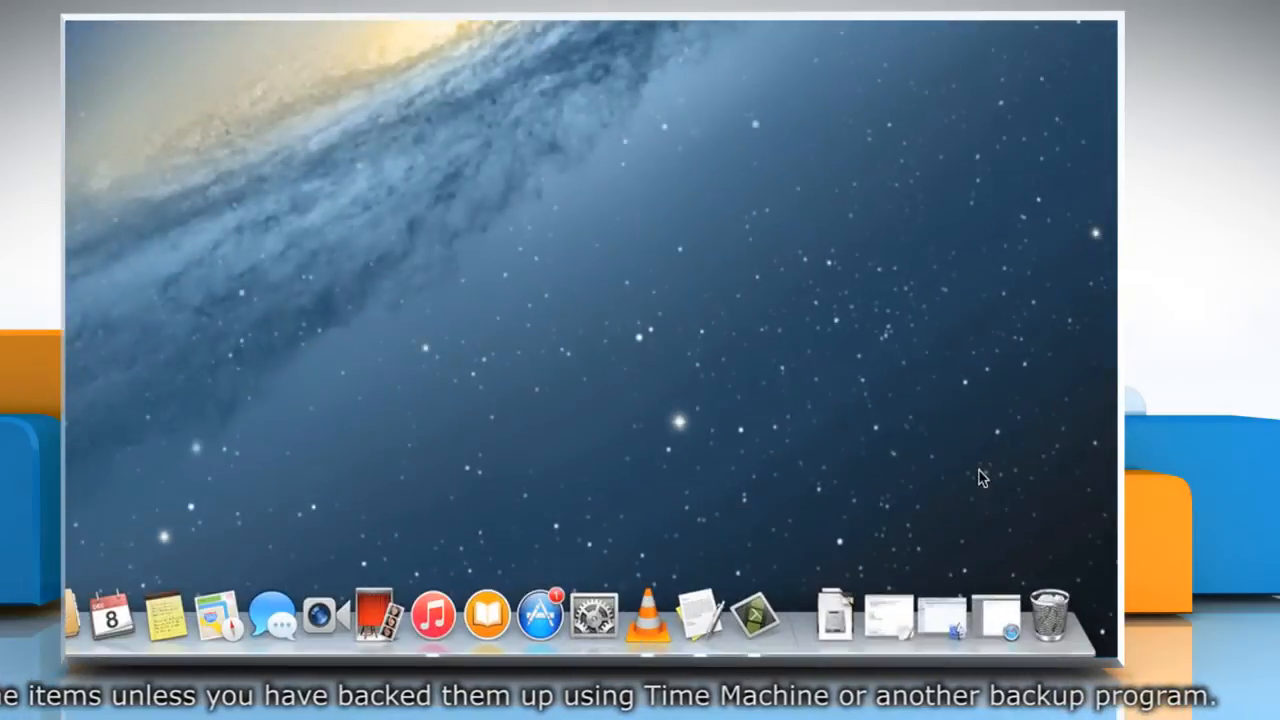
Step: Securely empty the Trash from its Dock menu, confirming deletion of 3,266 items
{"action": "right_click", "coordinate": [1048, 615]}
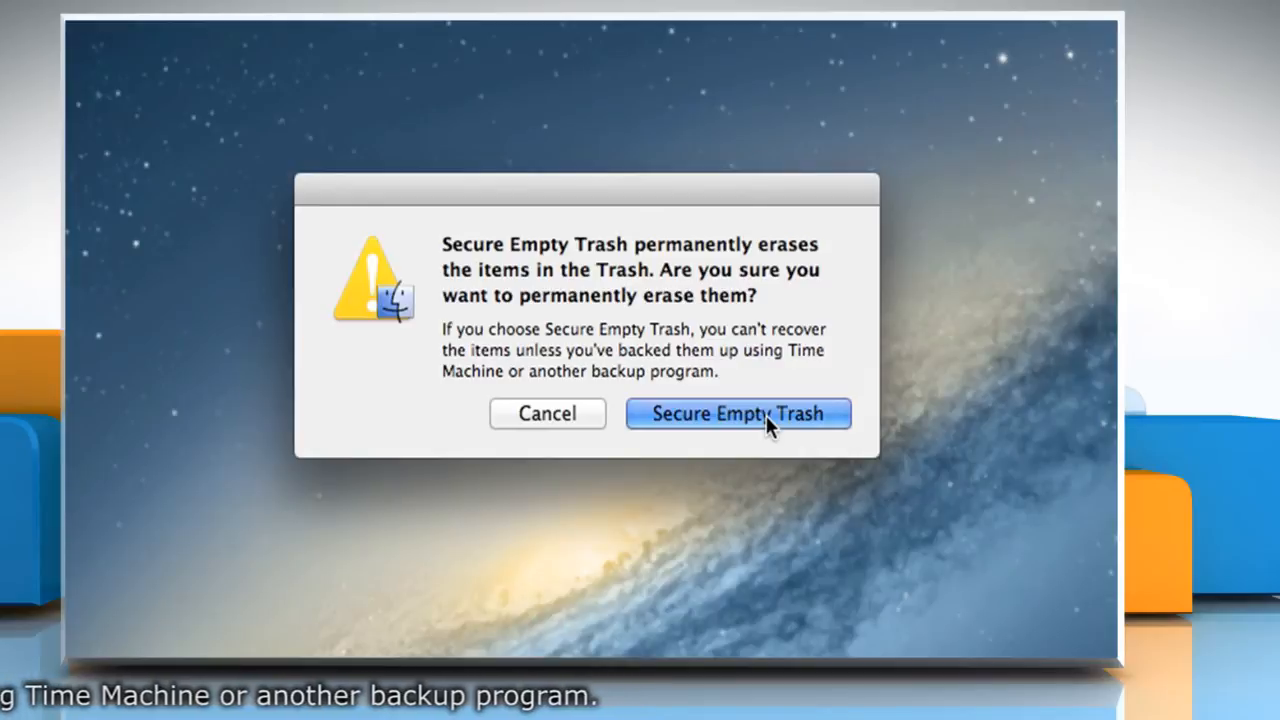
{"action": "left_click", "coordinate": [738, 413]}
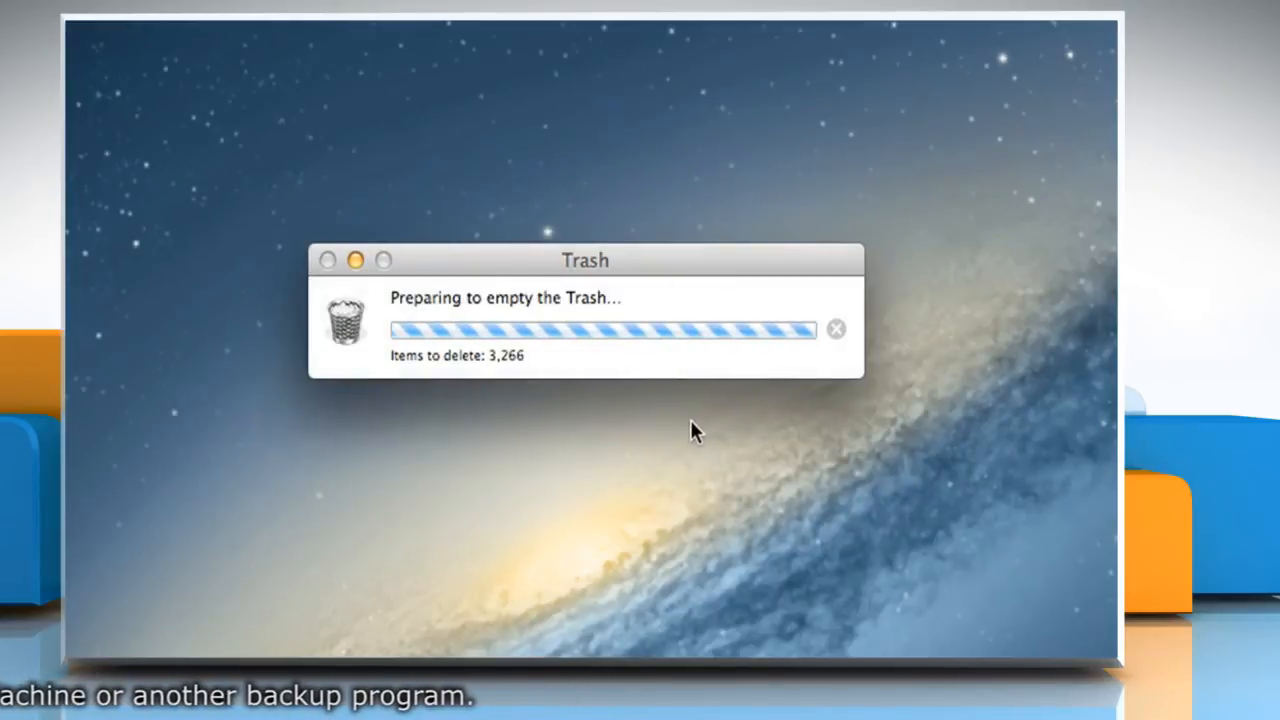